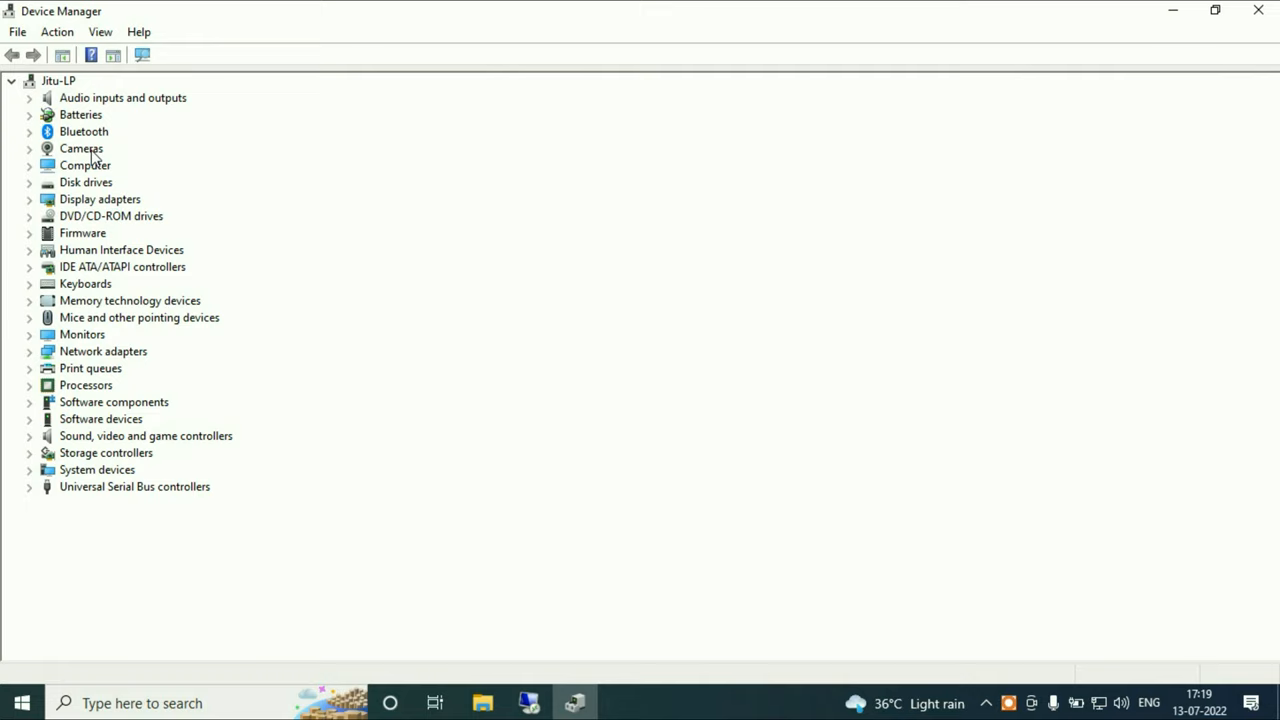
Step: Toggle FJ Camera in Device Manager and confirm via Update driver that its best driver is installed
{"action": "right_click", "coordinate": [102, 165]}
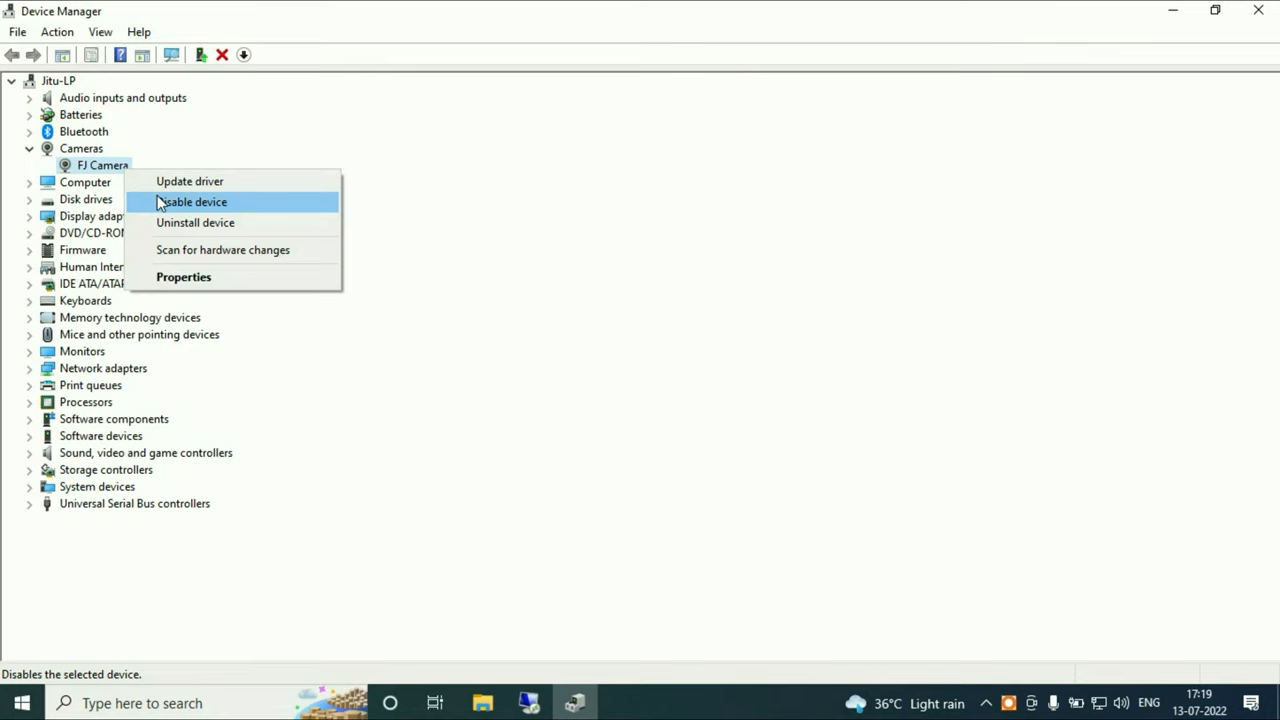
{"action": "left_click", "coordinate": [194, 201]}
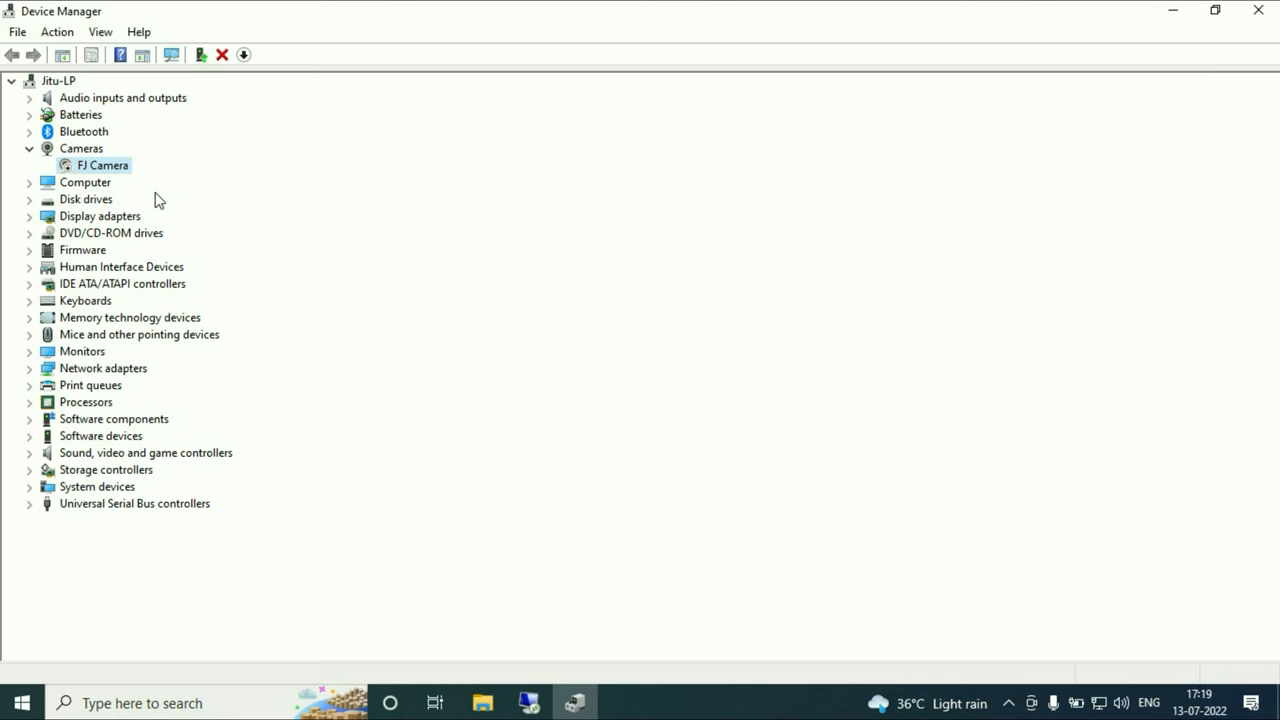
{"action": "right_click", "coordinate": [102, 165]}
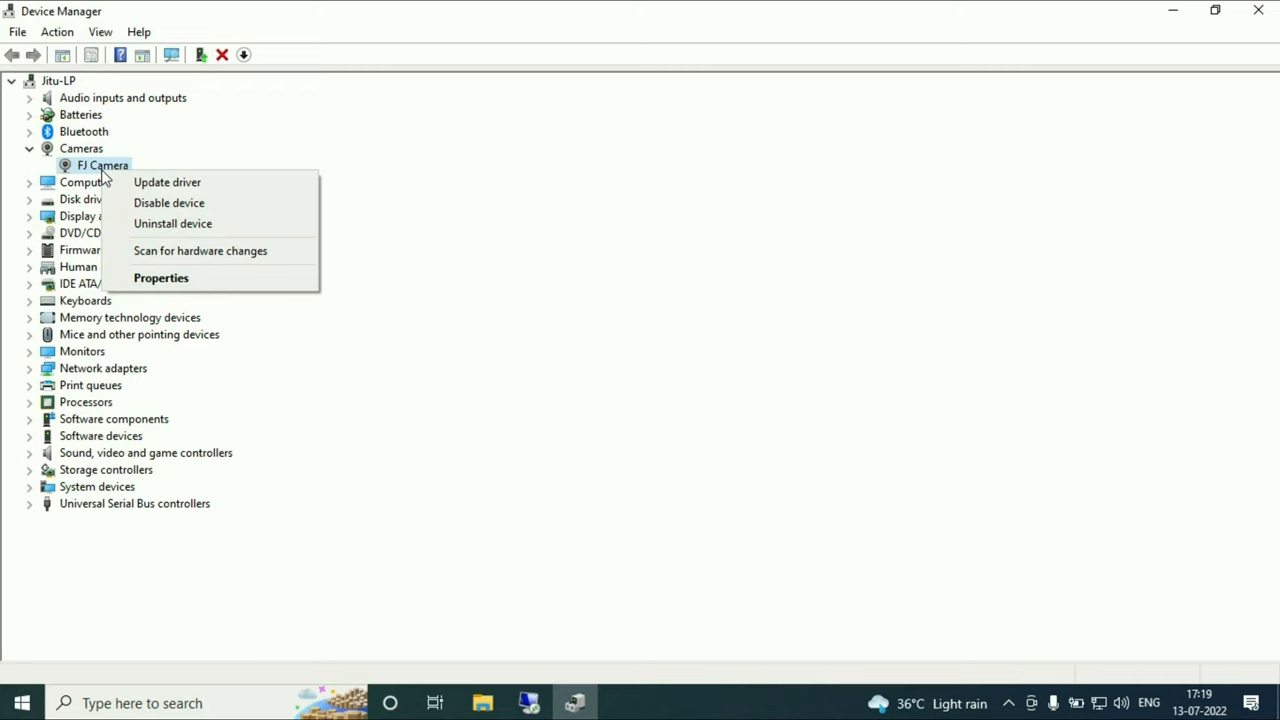
{"action": "left_click", "coordinate": [167, 182]}
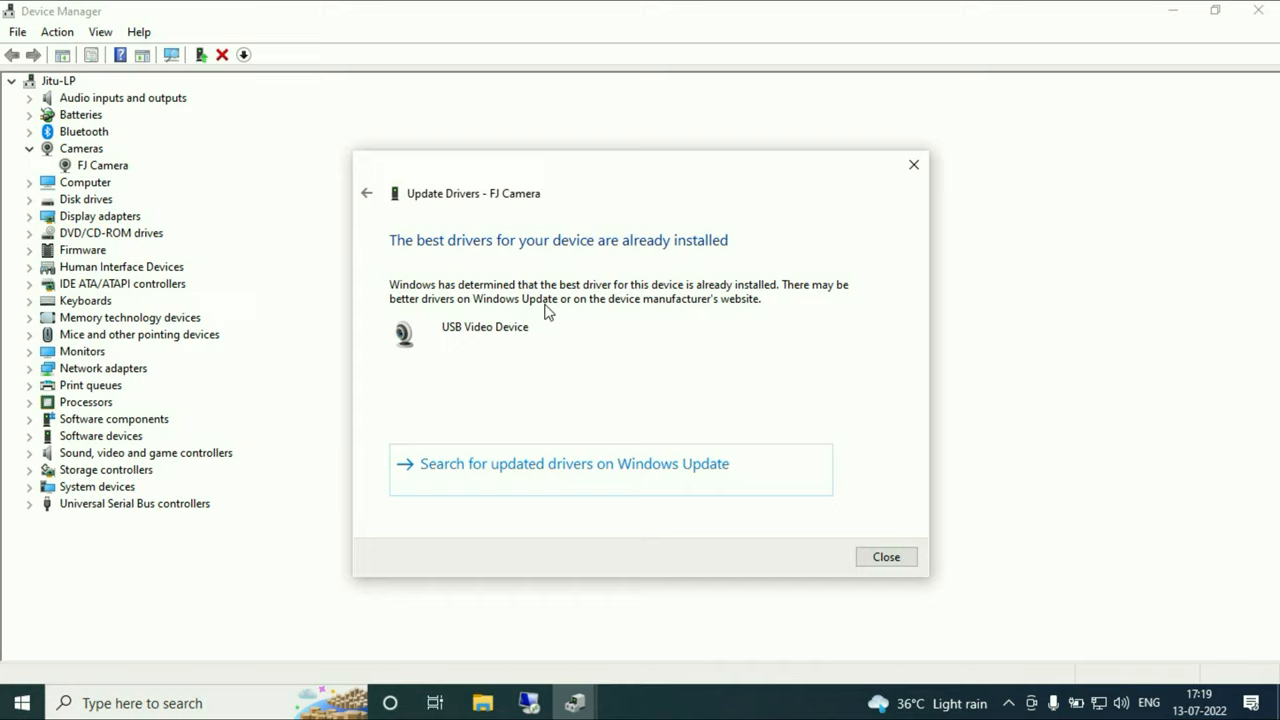
{"action": "left_click", "coordinate": [884, 556]}
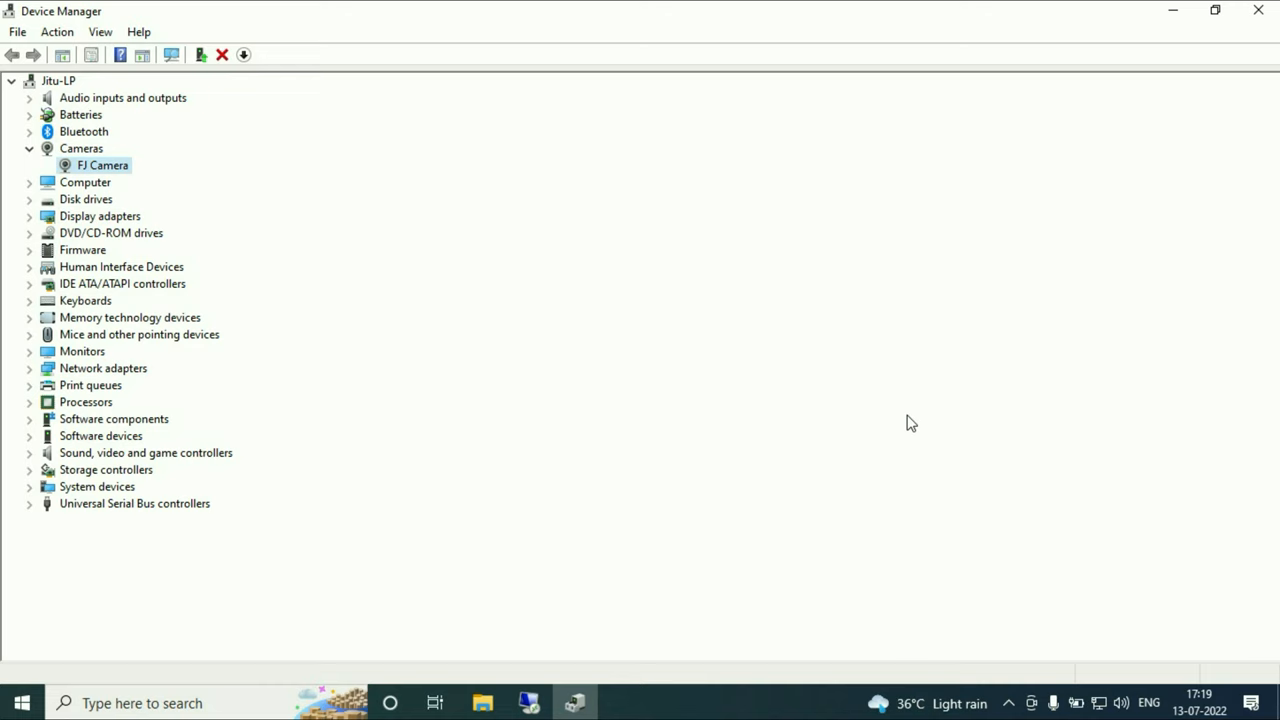
{"action": "left_click", "coordinate": [1258, 10]}
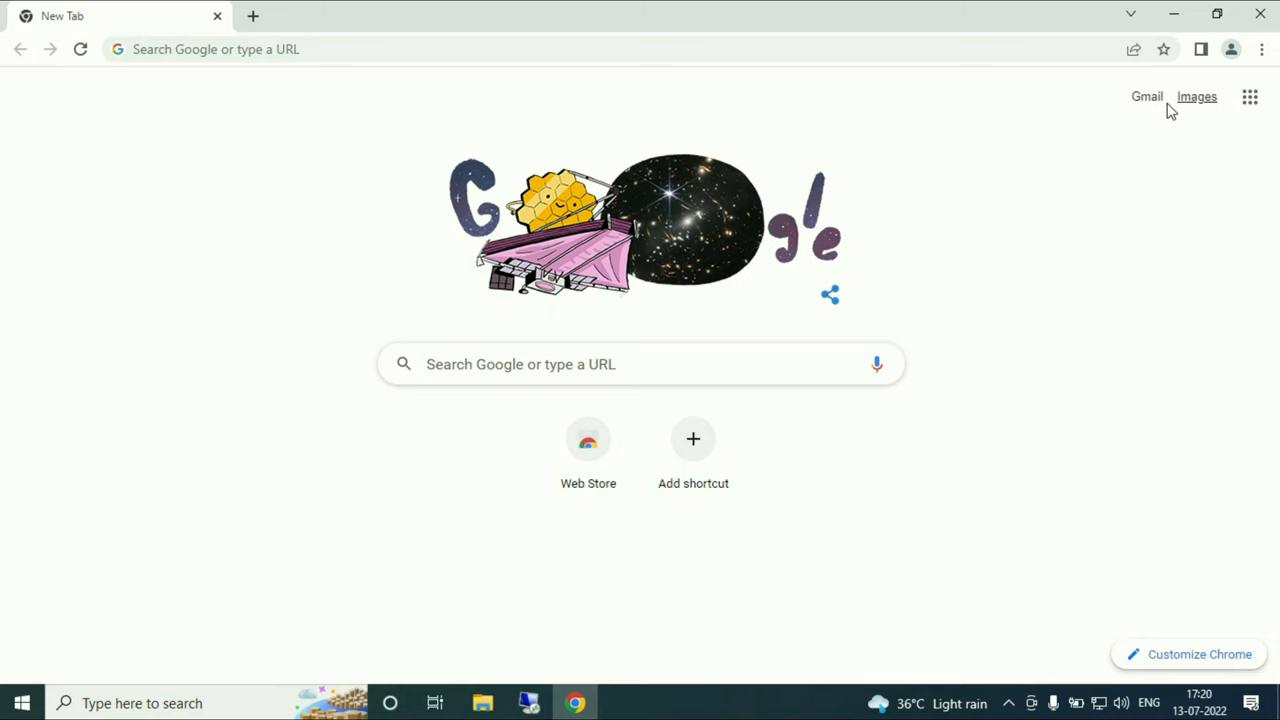
Step: Open Chrome Settings from the main menu and scroll toward the Camera site settings
{"action": "left_click", "coordinate": [1261, 49]}
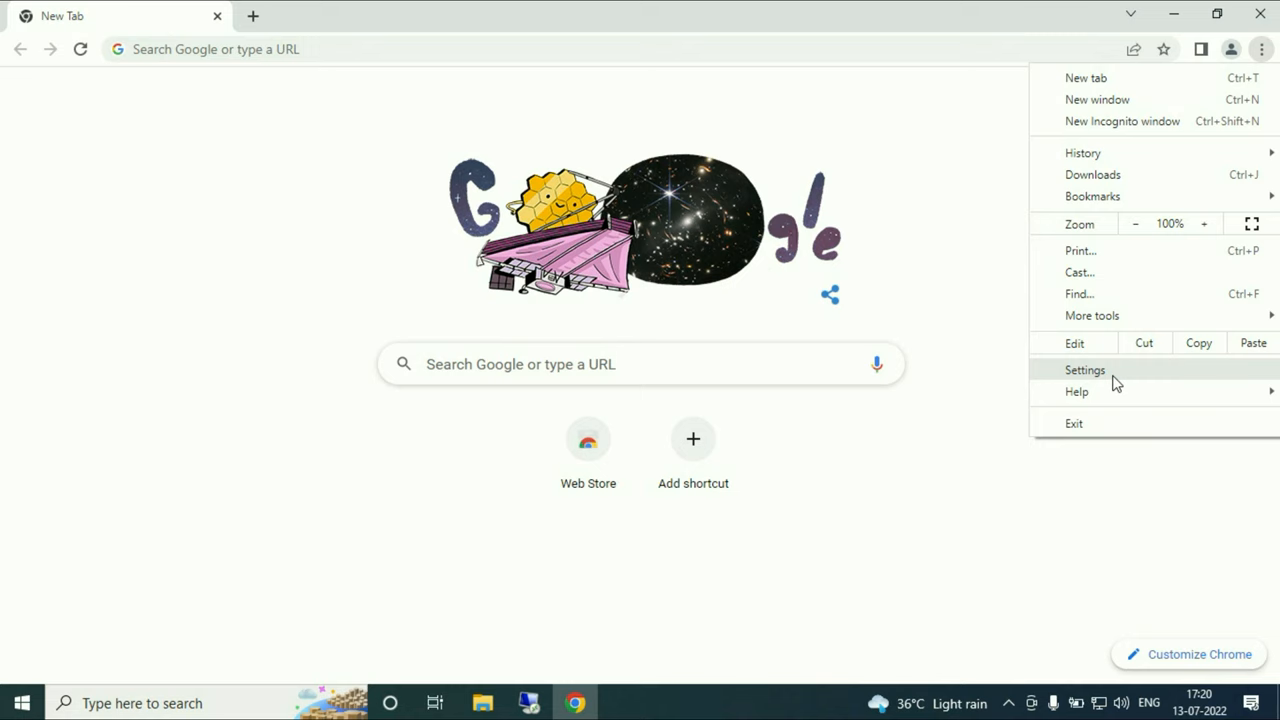
{"action": "left_click", "coordinate": [1085, 369]}
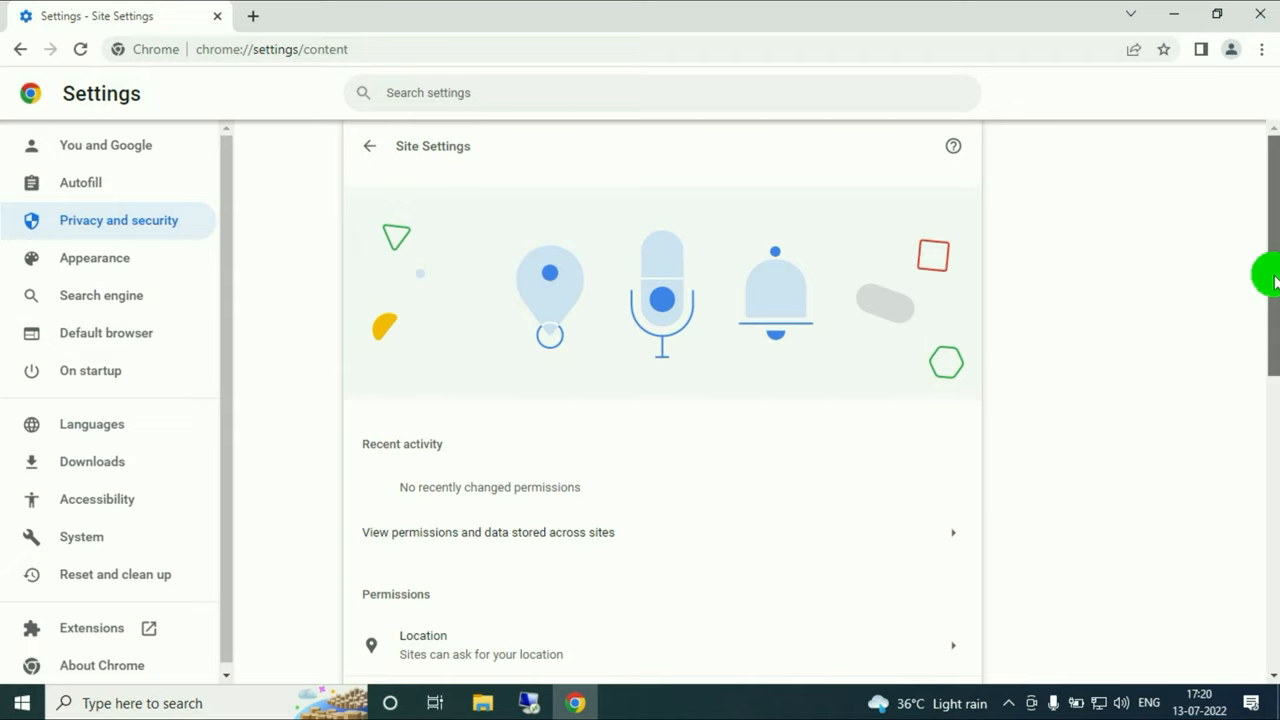
{"action": "scroll", "scroll_direction": "down", "scroll_amount": 3}
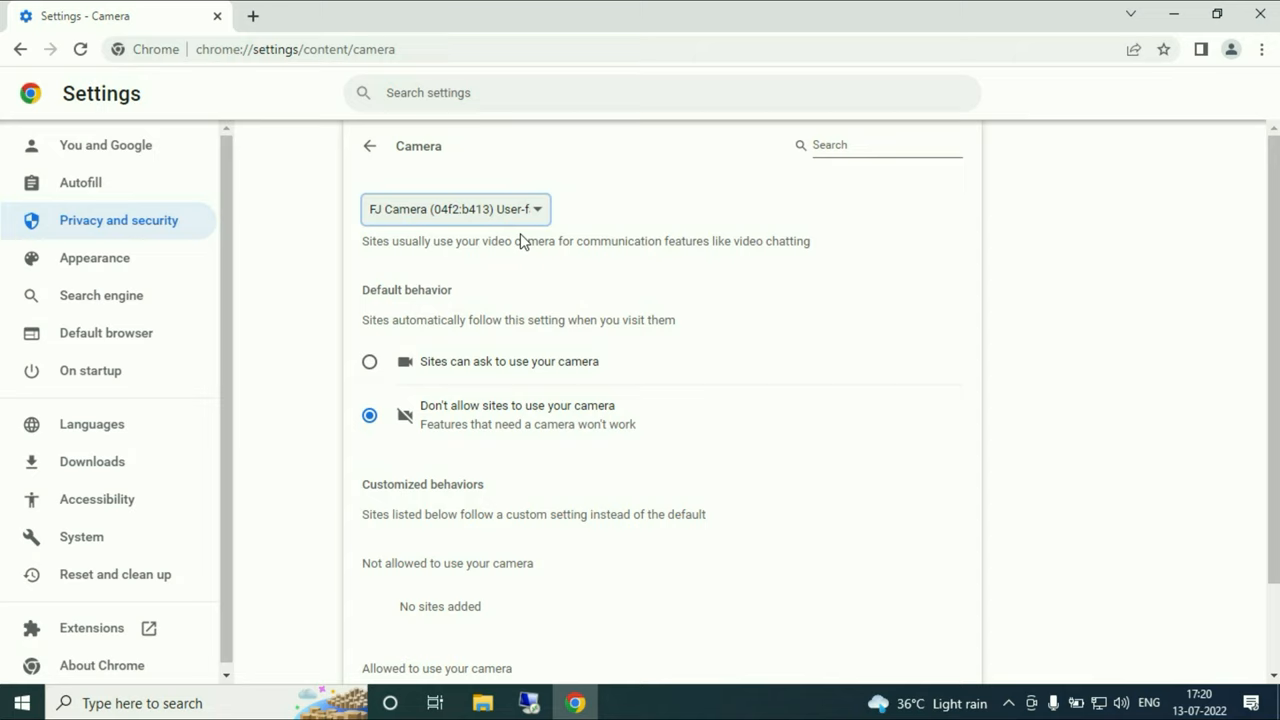
Step: Select 'Sites can ask to use your camera', then search 'check my webcam' in a new tab
{"action": "left_click", "coordinate": [369, 361]}
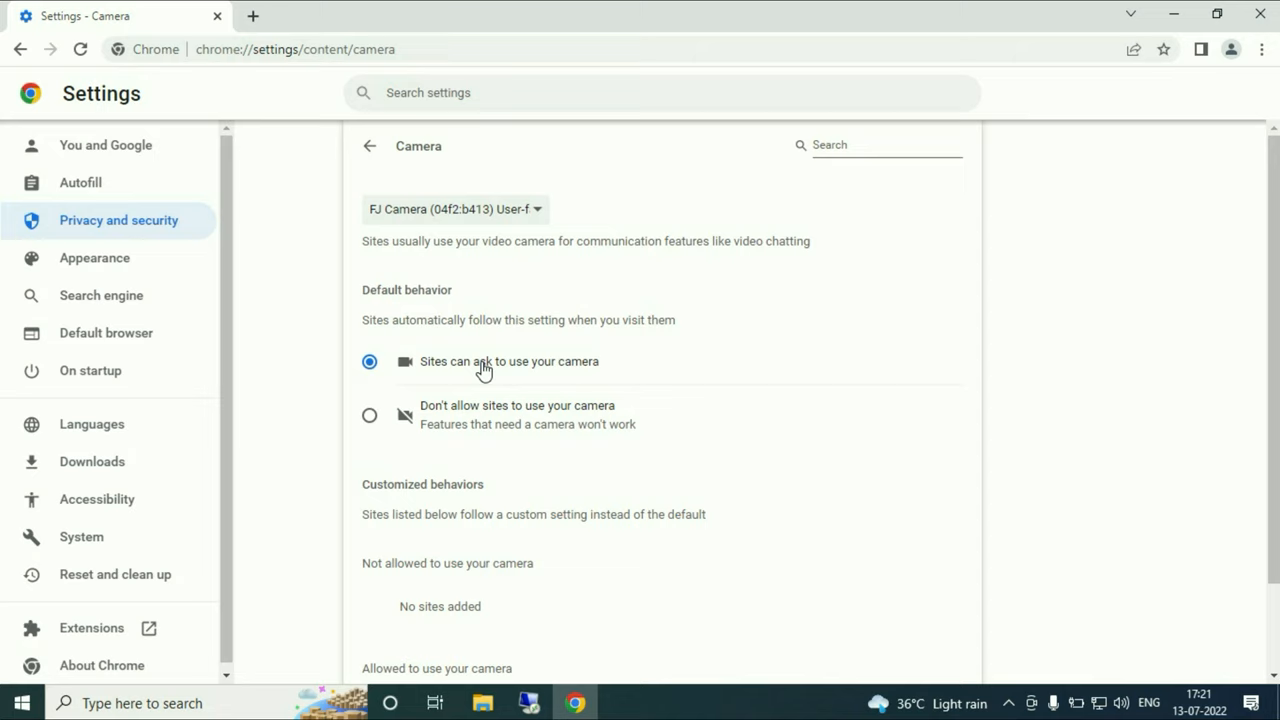
{"action": "scroll", "scroll_direction": "down", "scroll_amount": 3}
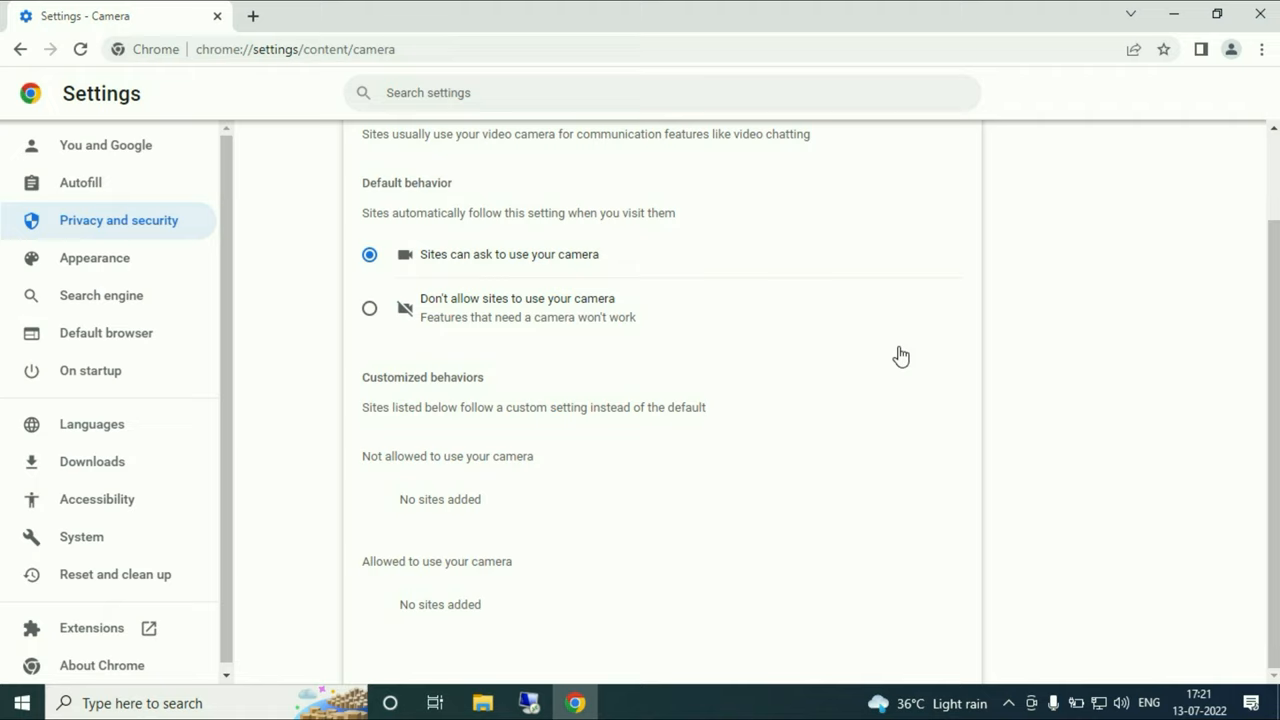
{"action": "mouse_move", "coordinate": [474, 492]}
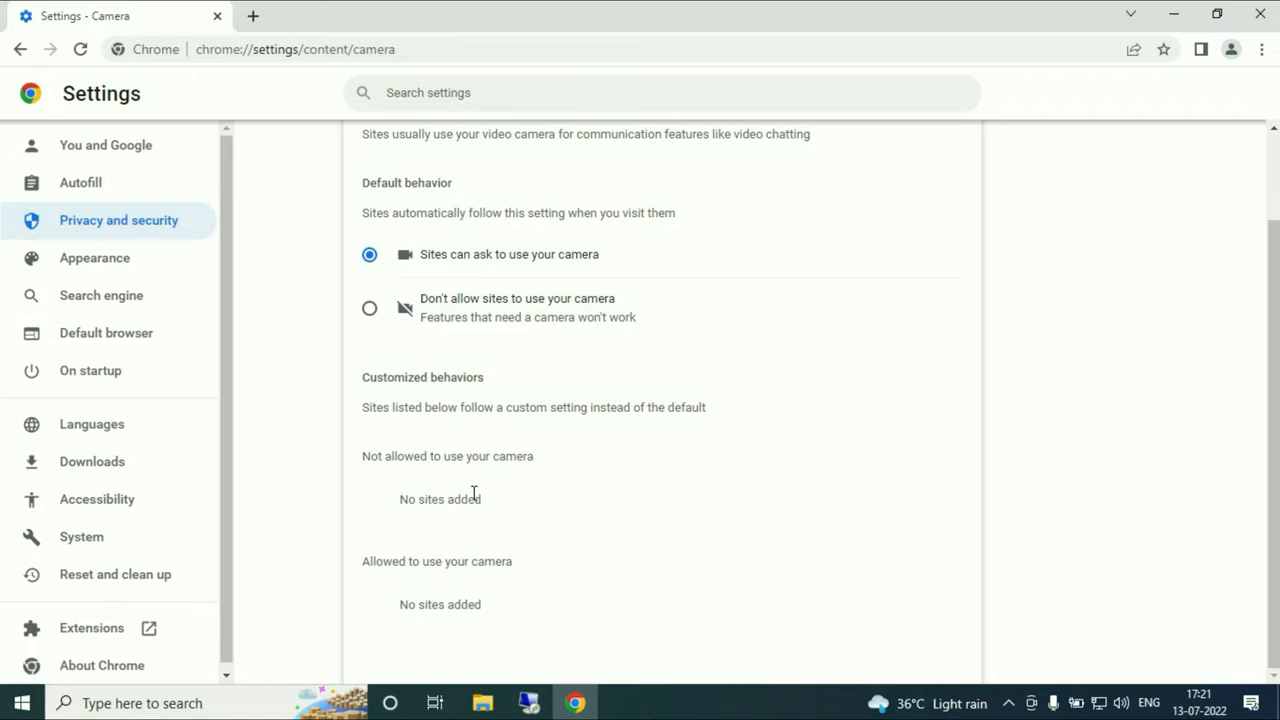
{"action": "mouse_move", "coordinate": [490, 503]}
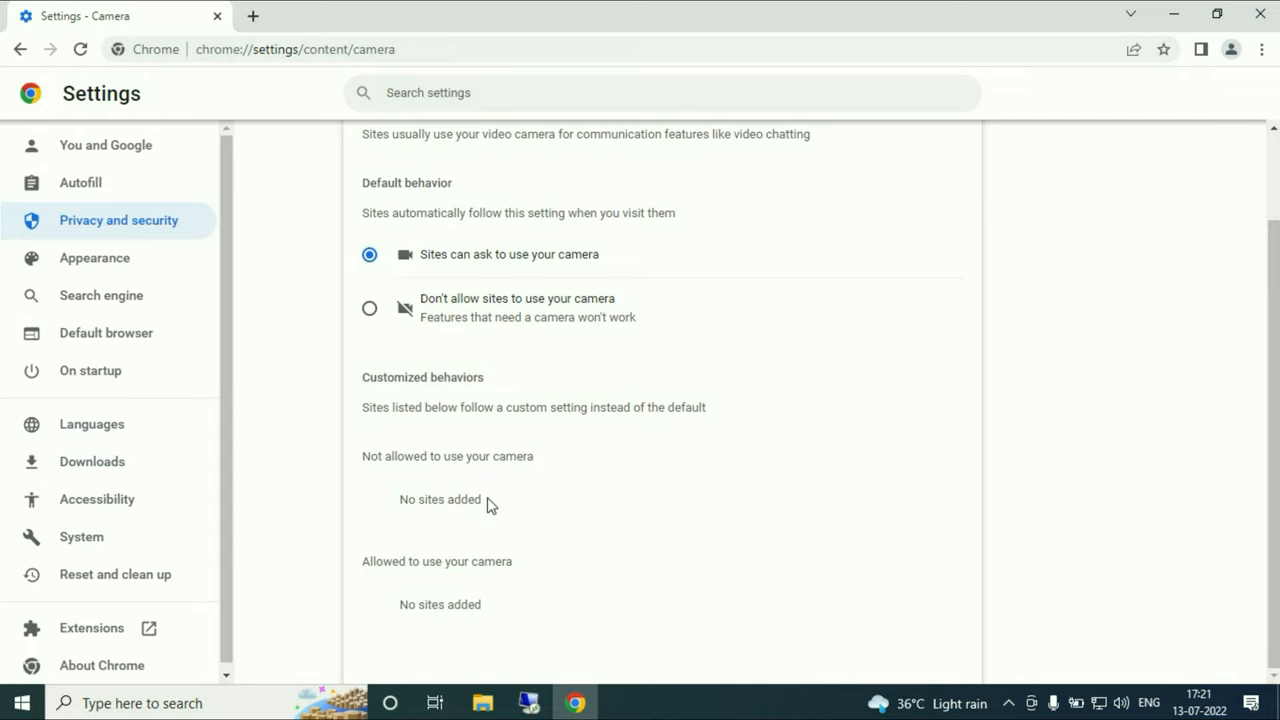
{"action": "mouse_move", "coordinate": [464, 499]}
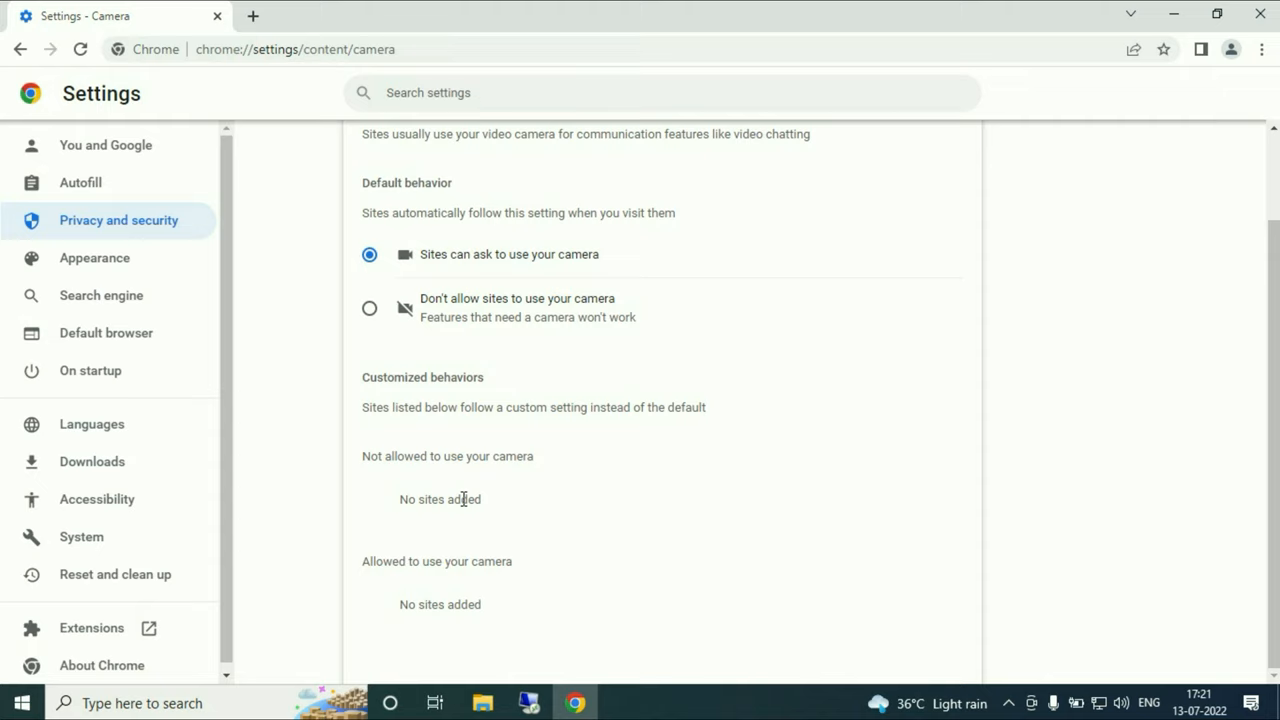
{"action": "mouse_move", "coordinate": [428, 610]}
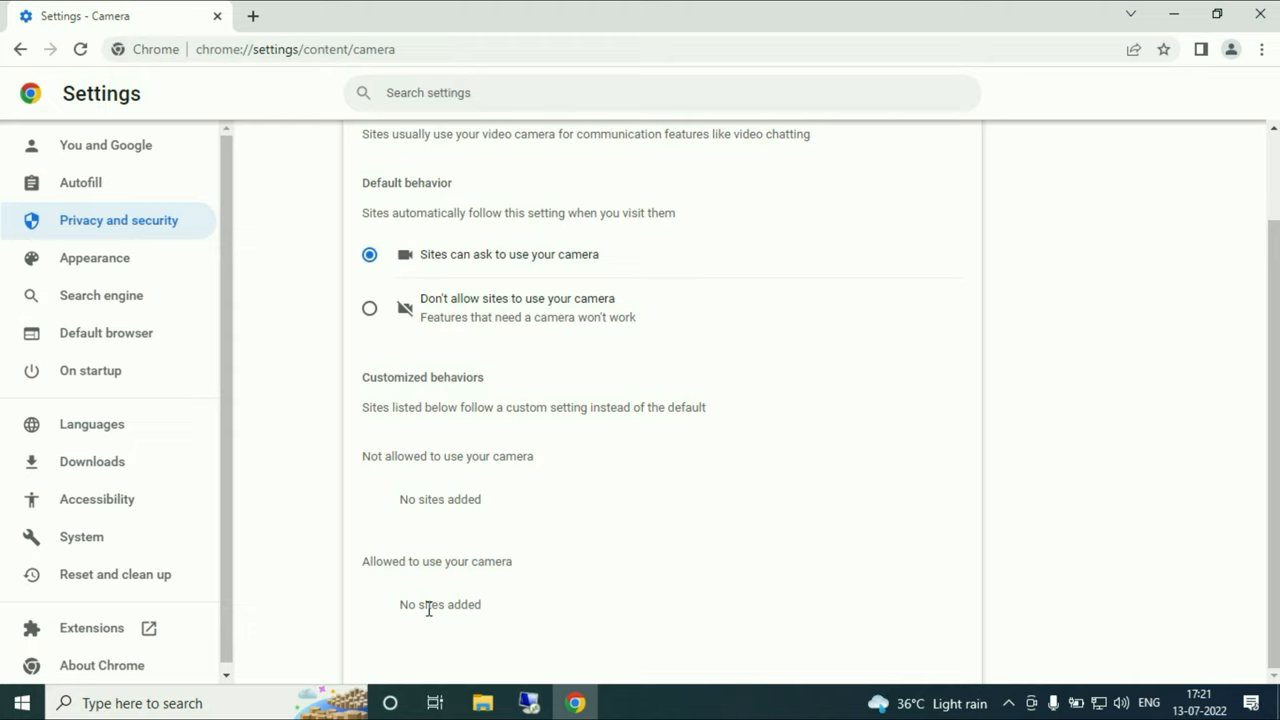
{"action": "type", "text": "check my webcam"}
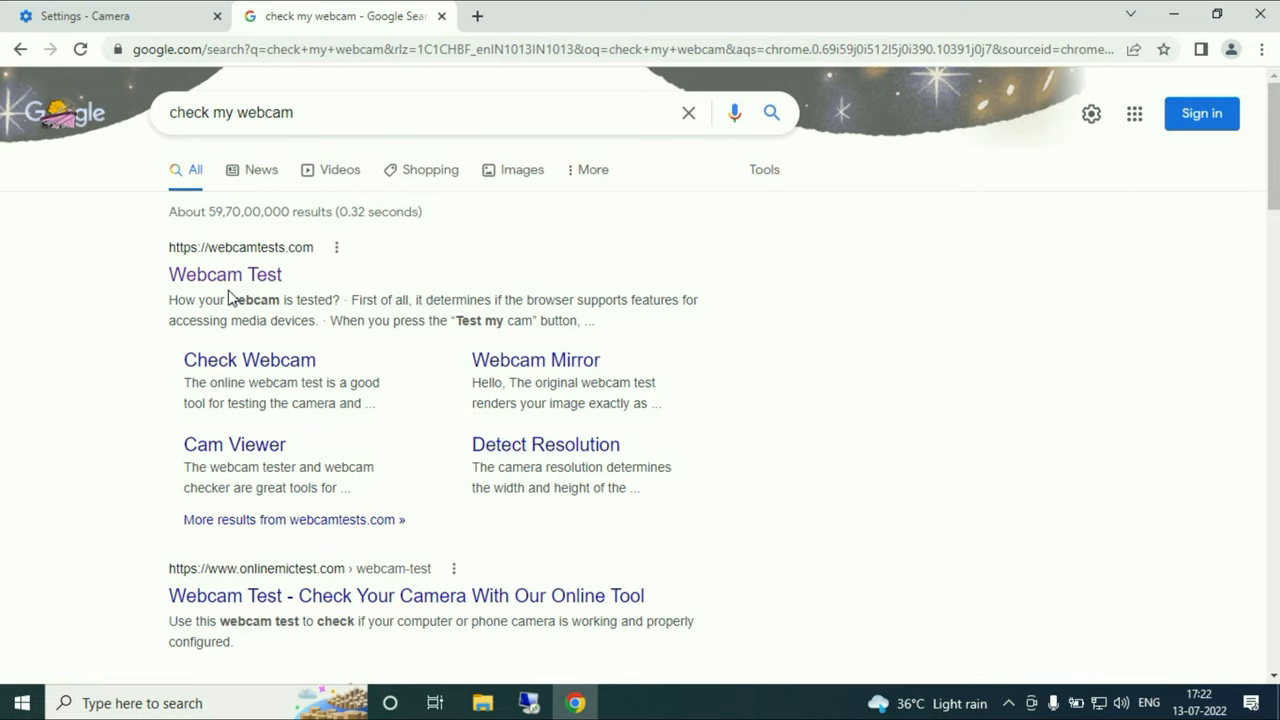
Step: Open webcamtests.com from the search results and Block its camera permission request
{"action": "left_click", "coordinate": [224, 274]}
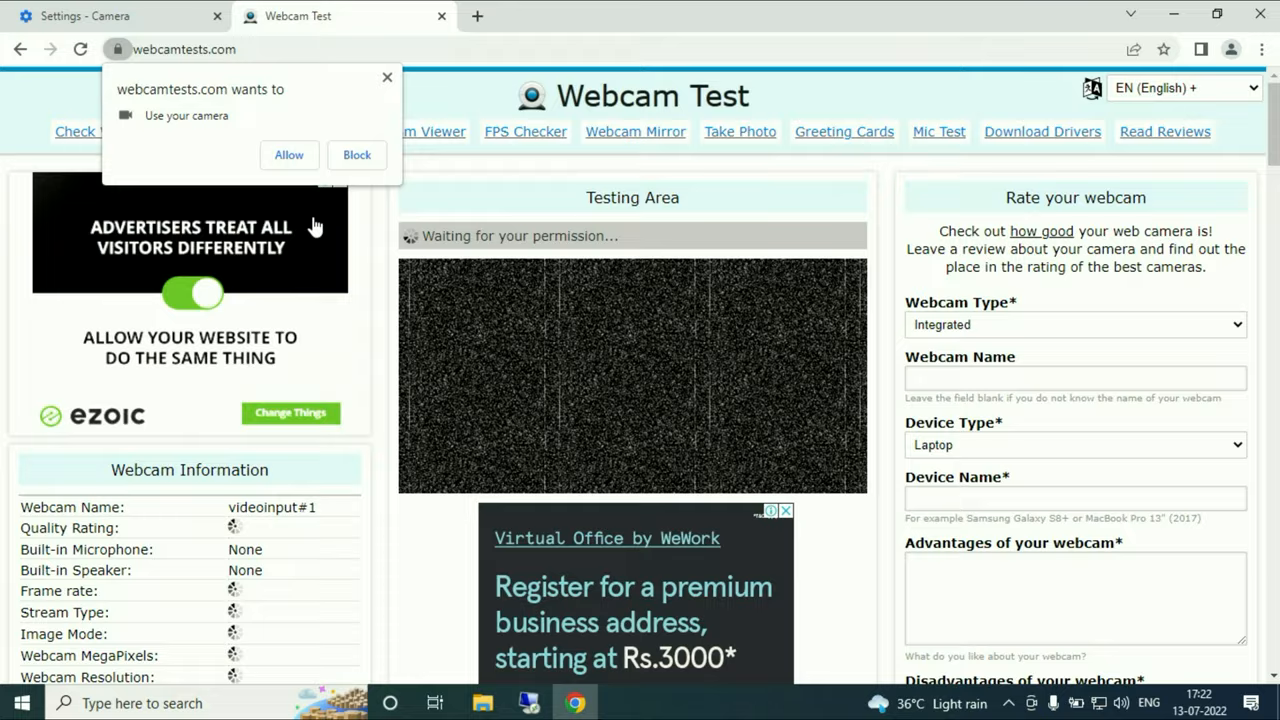
{"action": "left_click", "coordinate": [357, 155]}
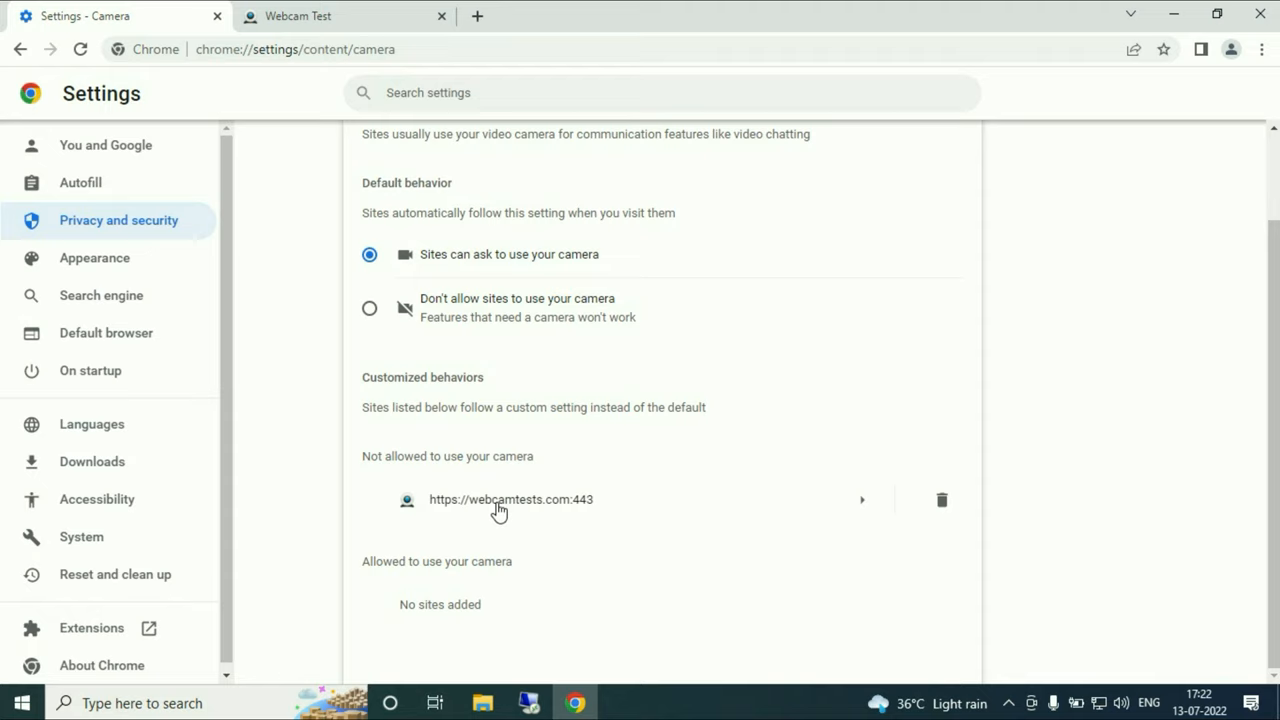
{"action": "mouse_move", "coordinate": [790, 517]}
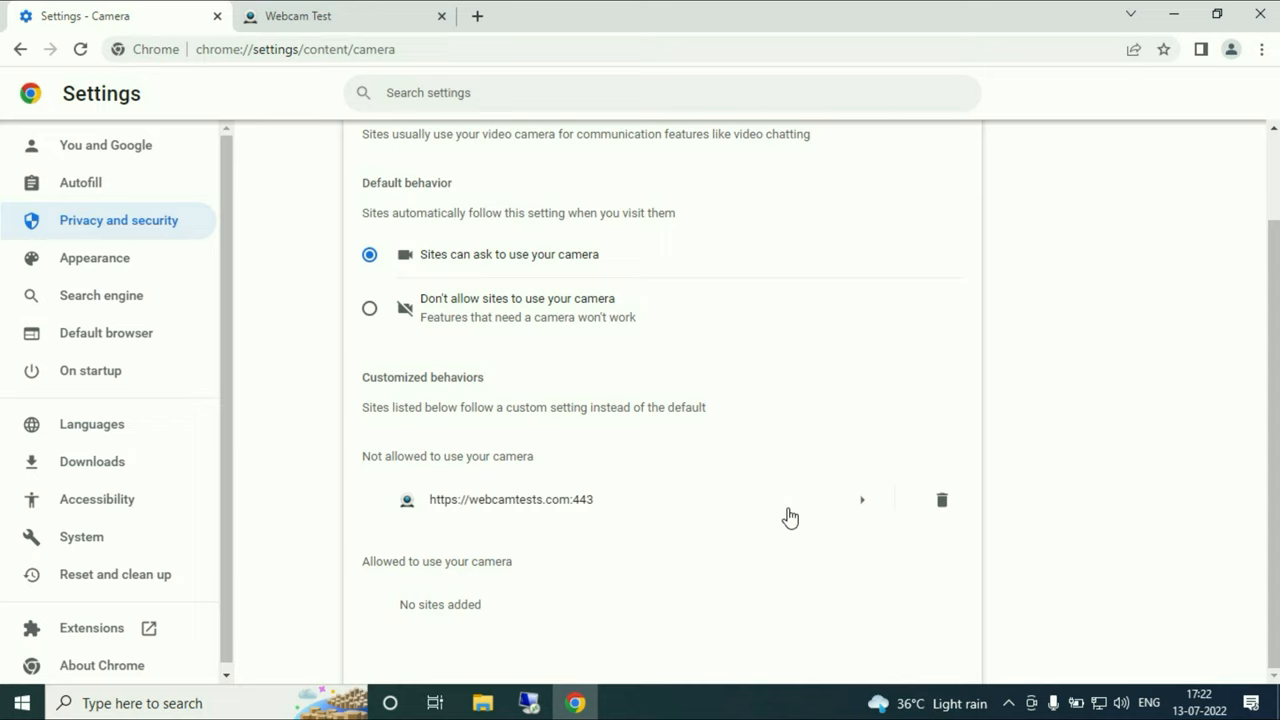
Step: Allow webcamtests.com camera access from the Settings tab, then return to the Webcam Test tab
{"action": "left_click", "coordinate": [345, 16]}
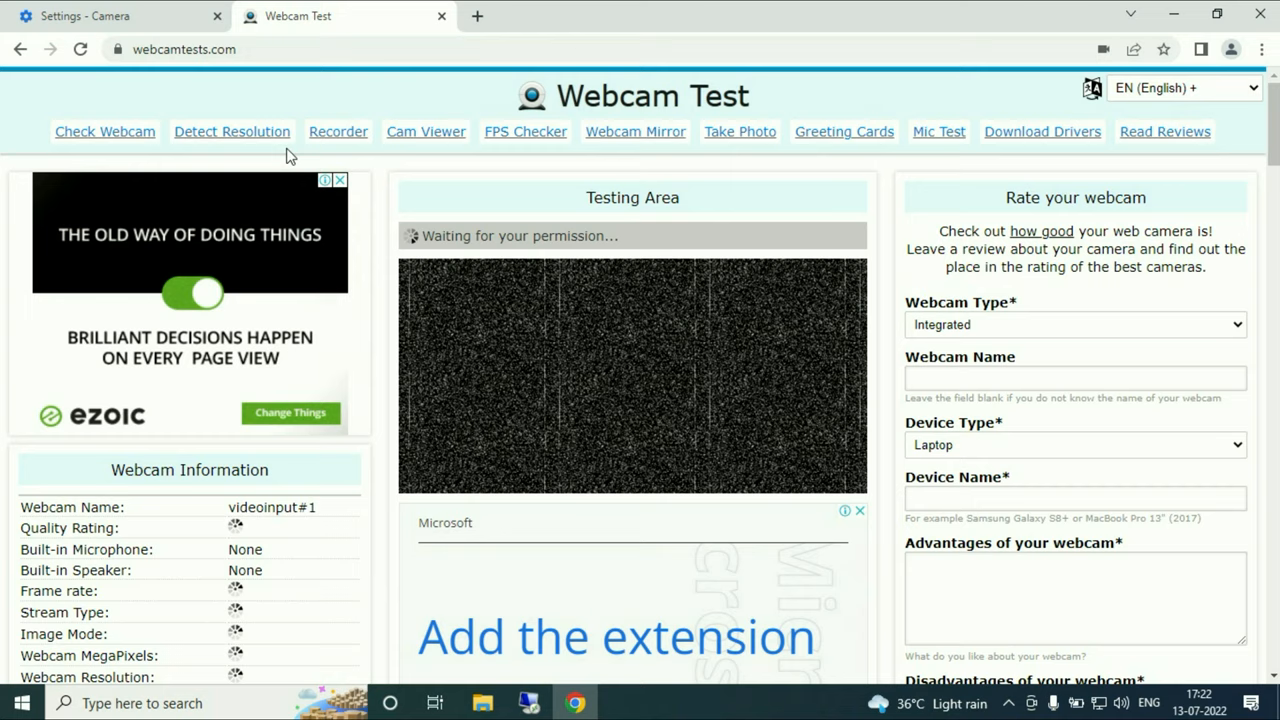
{"action": "left_click", "coordinate": [115, 16]}
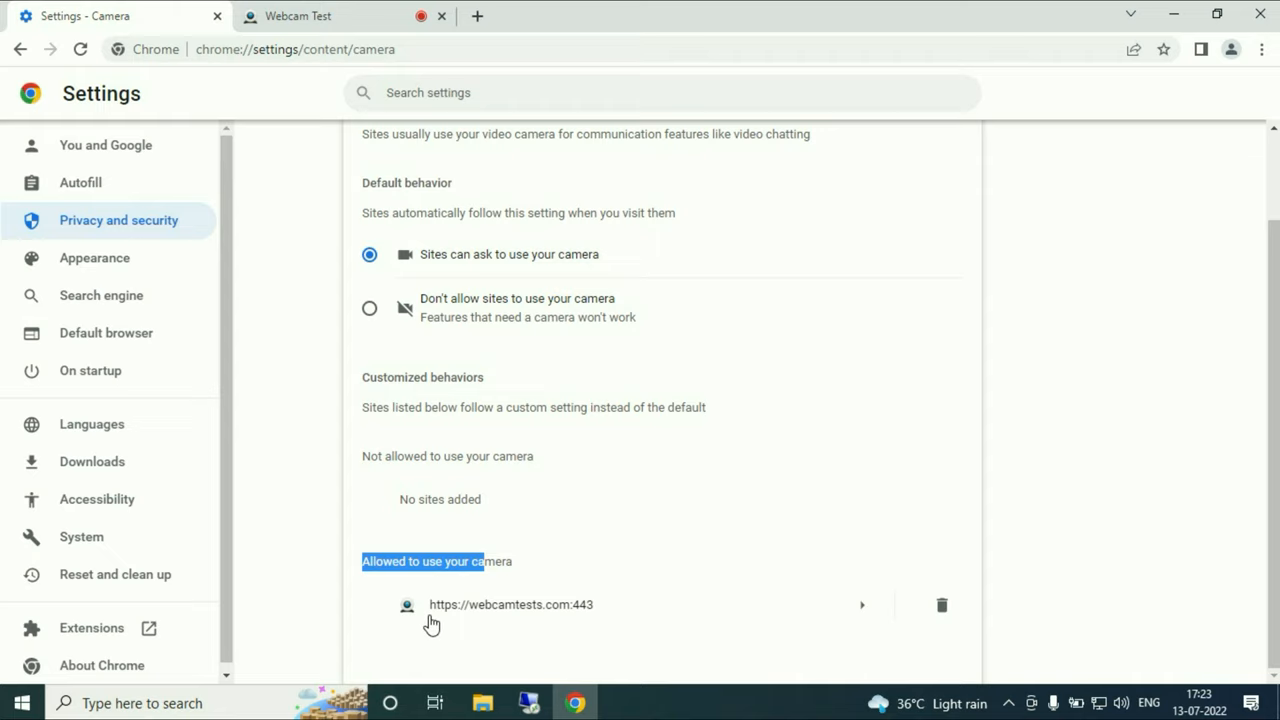
{"action": "left_click", "coordinate": [941, 605]}
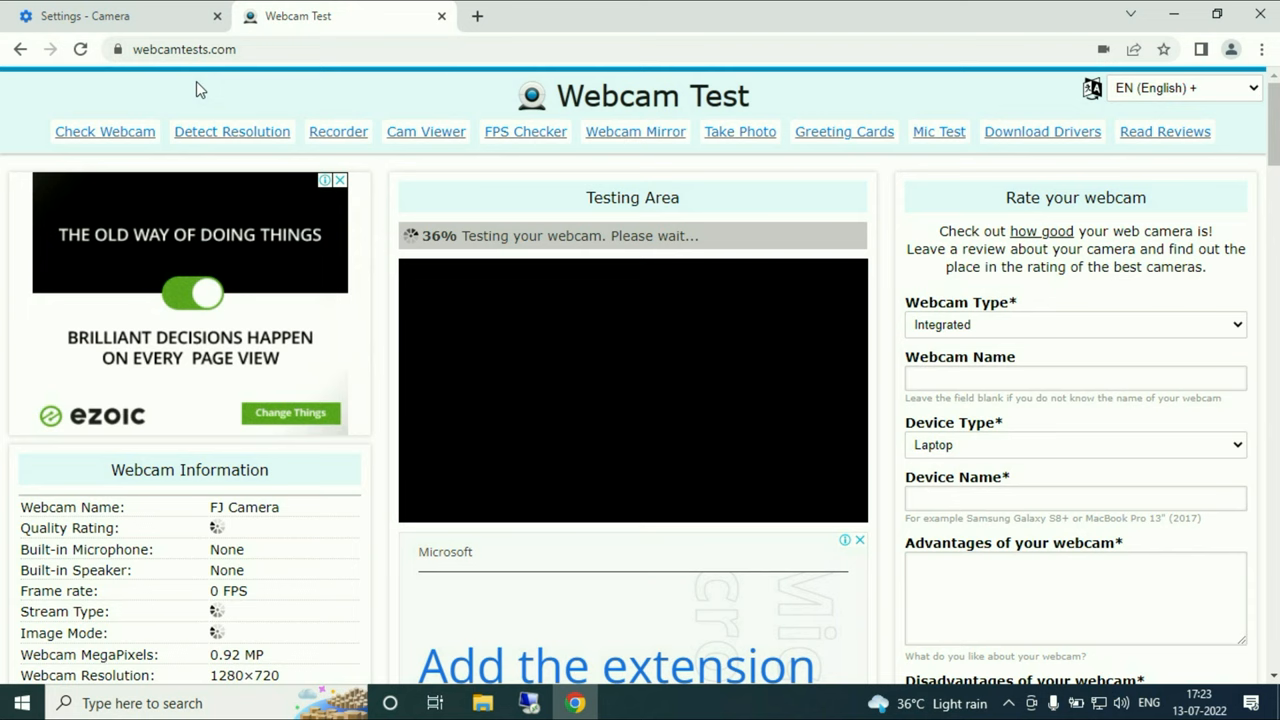
Step: Set webcamtests.com's Camera to Allow in its site settings, view the live feed, and close its tab
{"action": "left_click", "coordinate": [118, 49]}
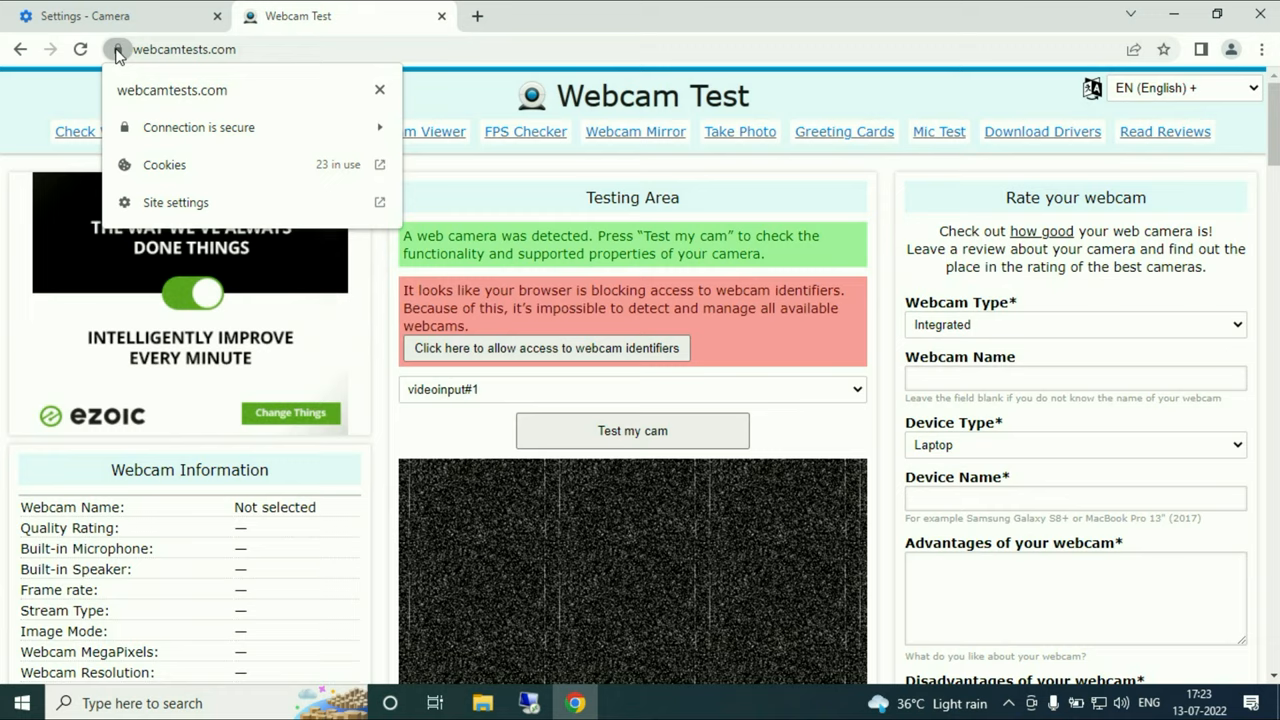
{"action": "left_click", "coordinate": [176, 202]}
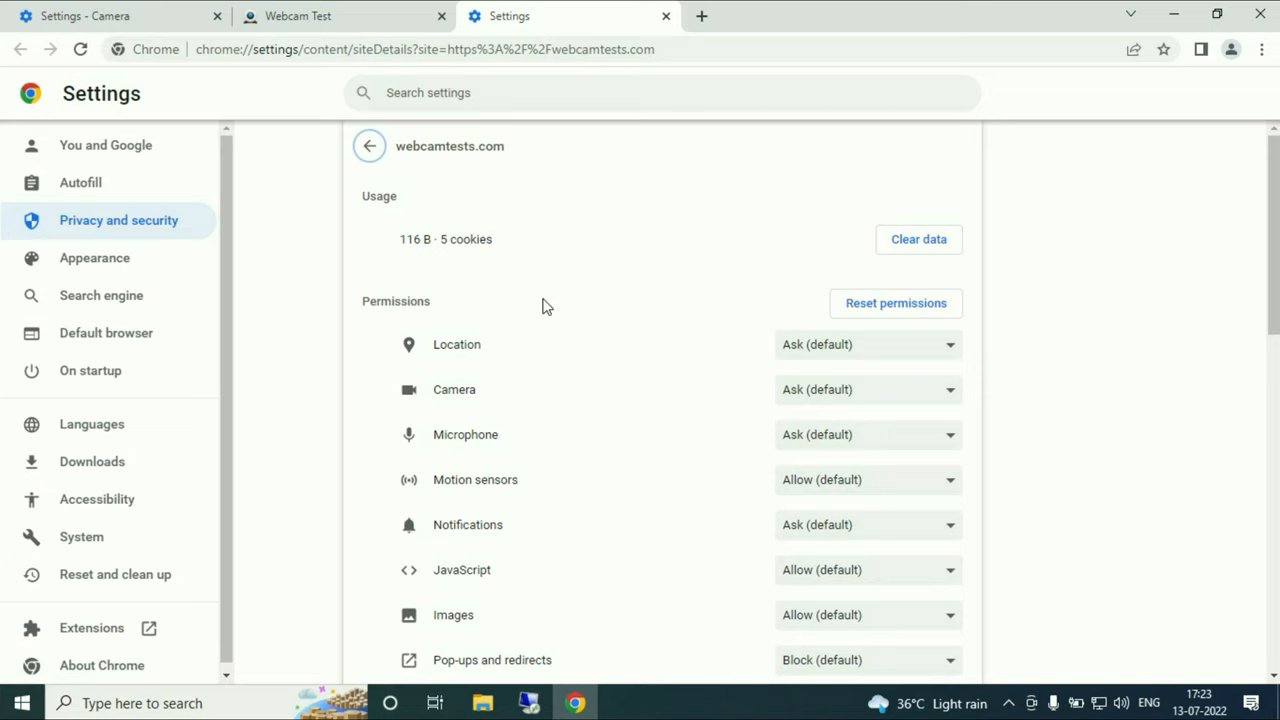
{"action": "left_click", "coordinate": [866, 389]}
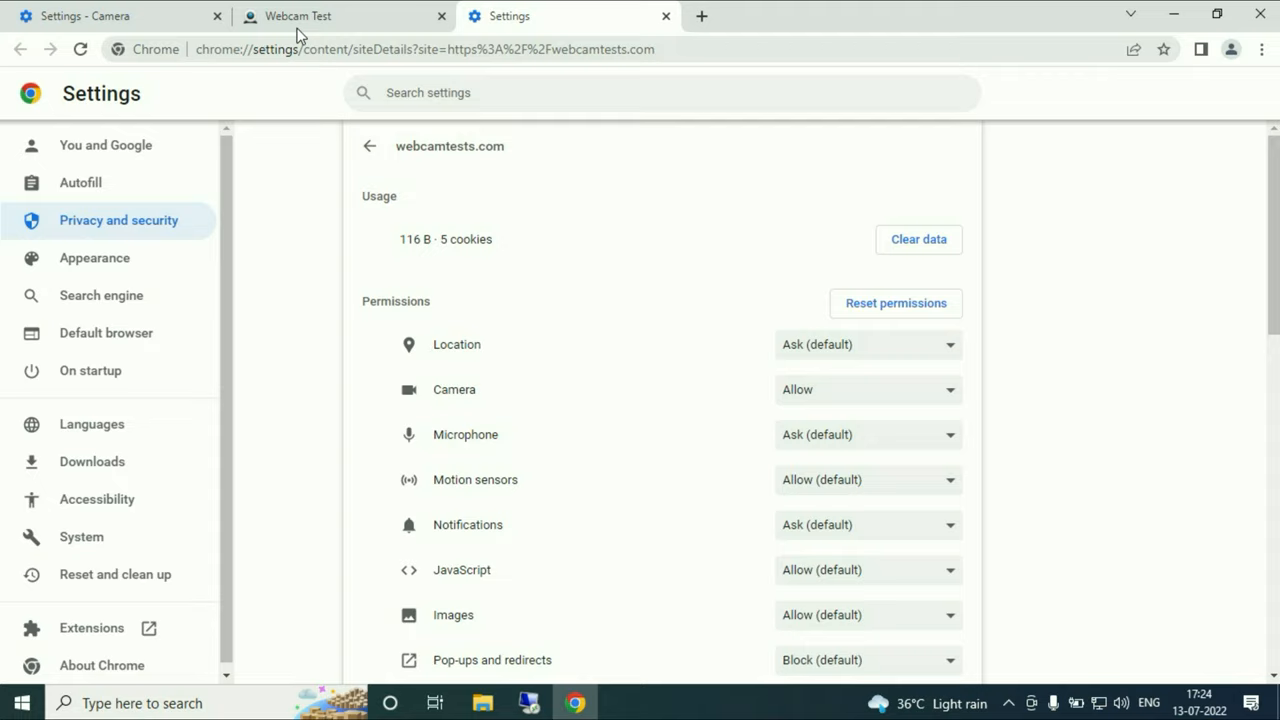
{"action": "left_click", "coordinate": [330, 16]}
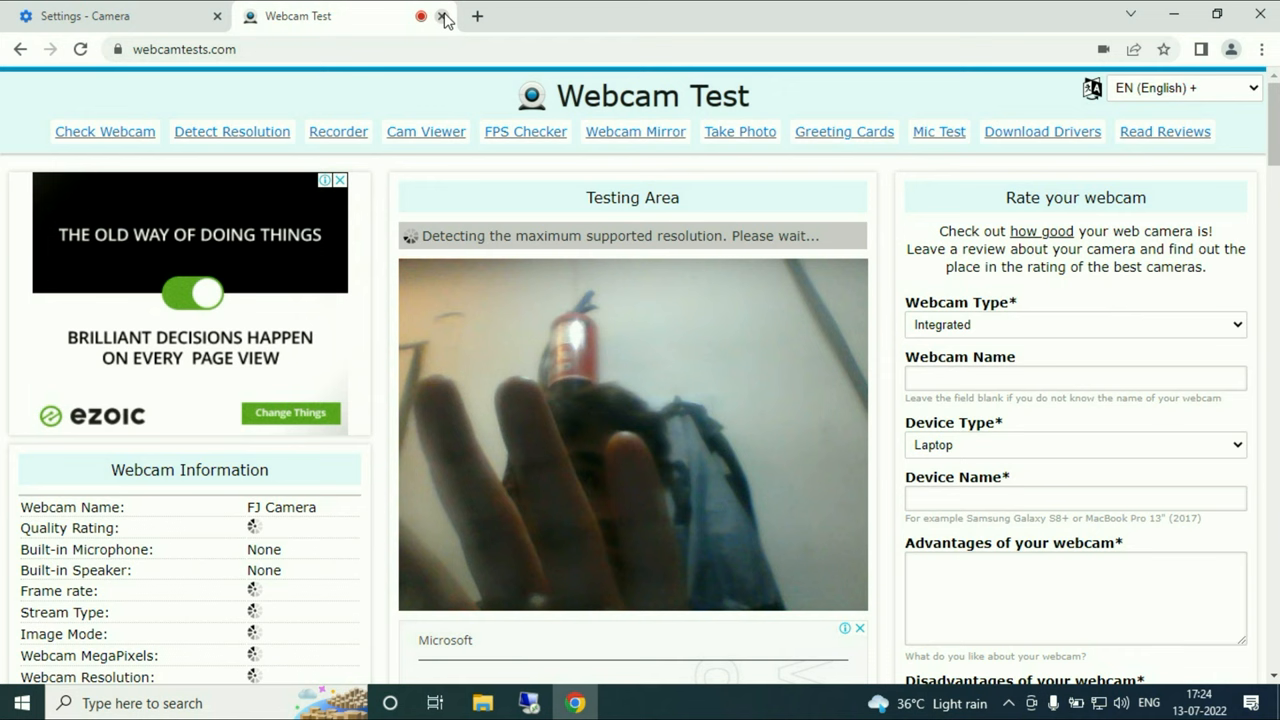
{"action": "left_click", "coordinate": [442, 16]}
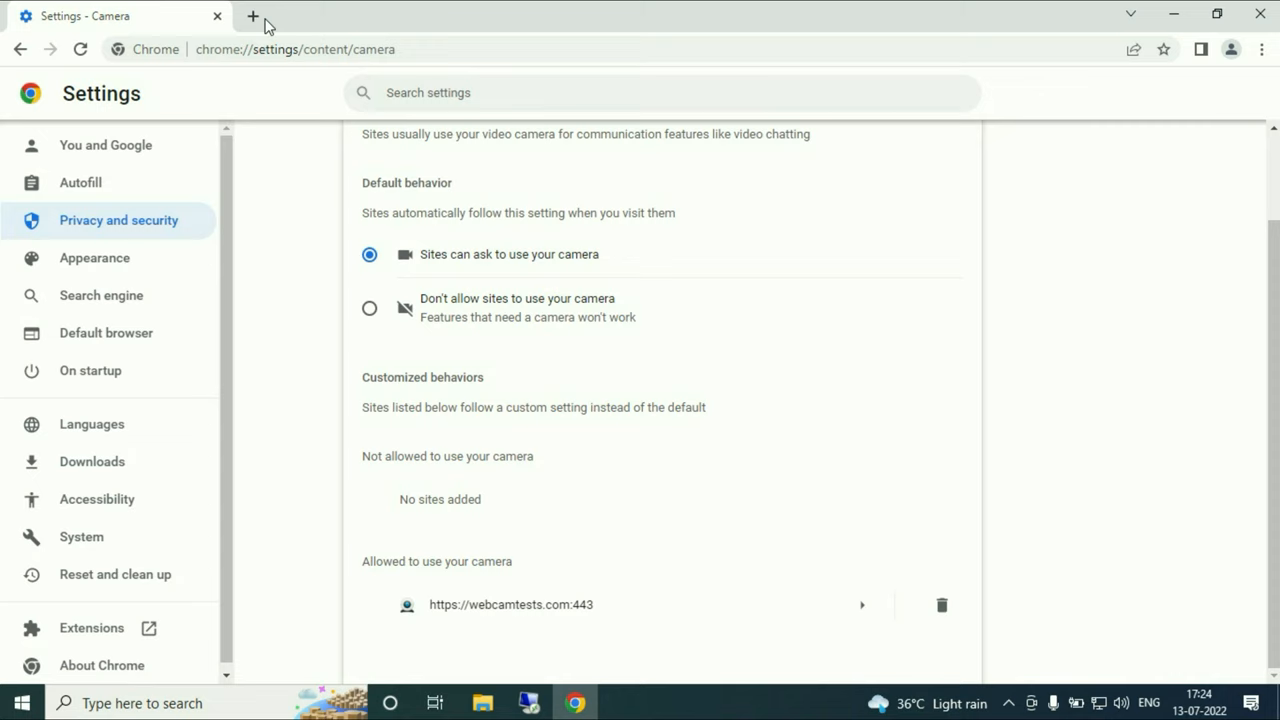
Step: Open a new tab, bring up the Who's using Chrome picker from profile options, and close it
{"action": "left_click", "coordinate": [253, 16]}
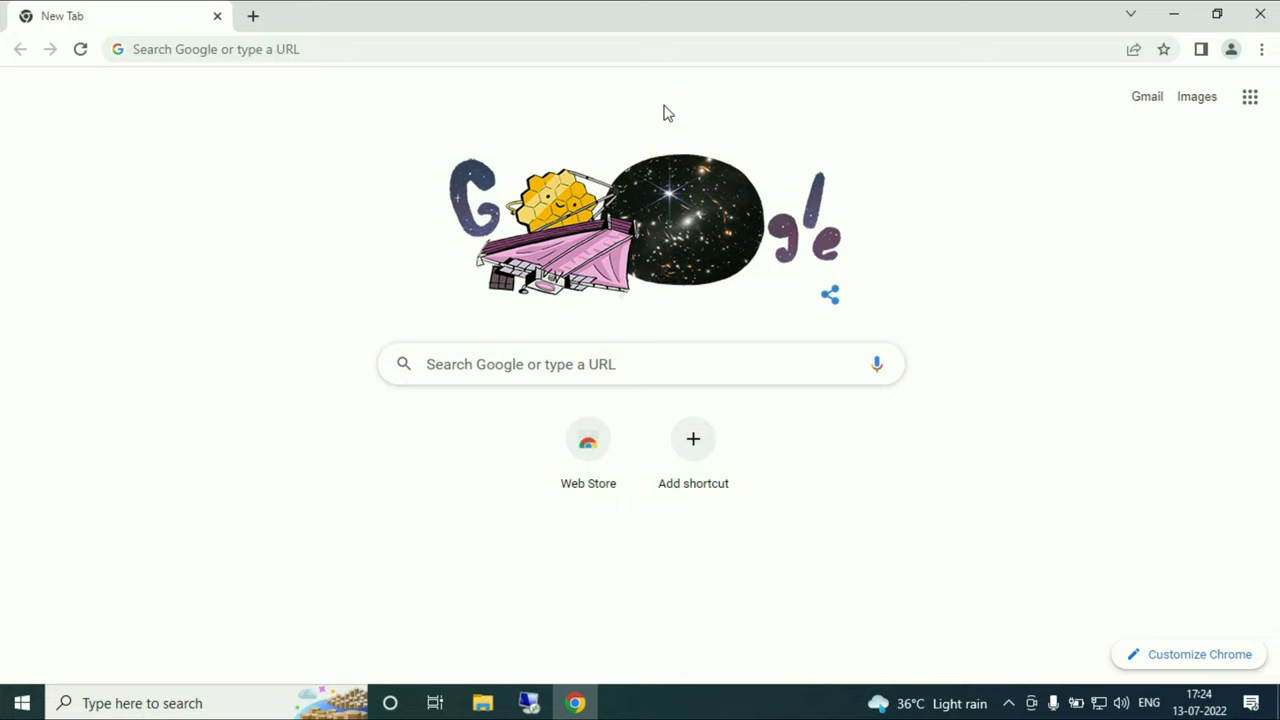
{"action": "mouse_move", "coordinate": [1115, 228]}
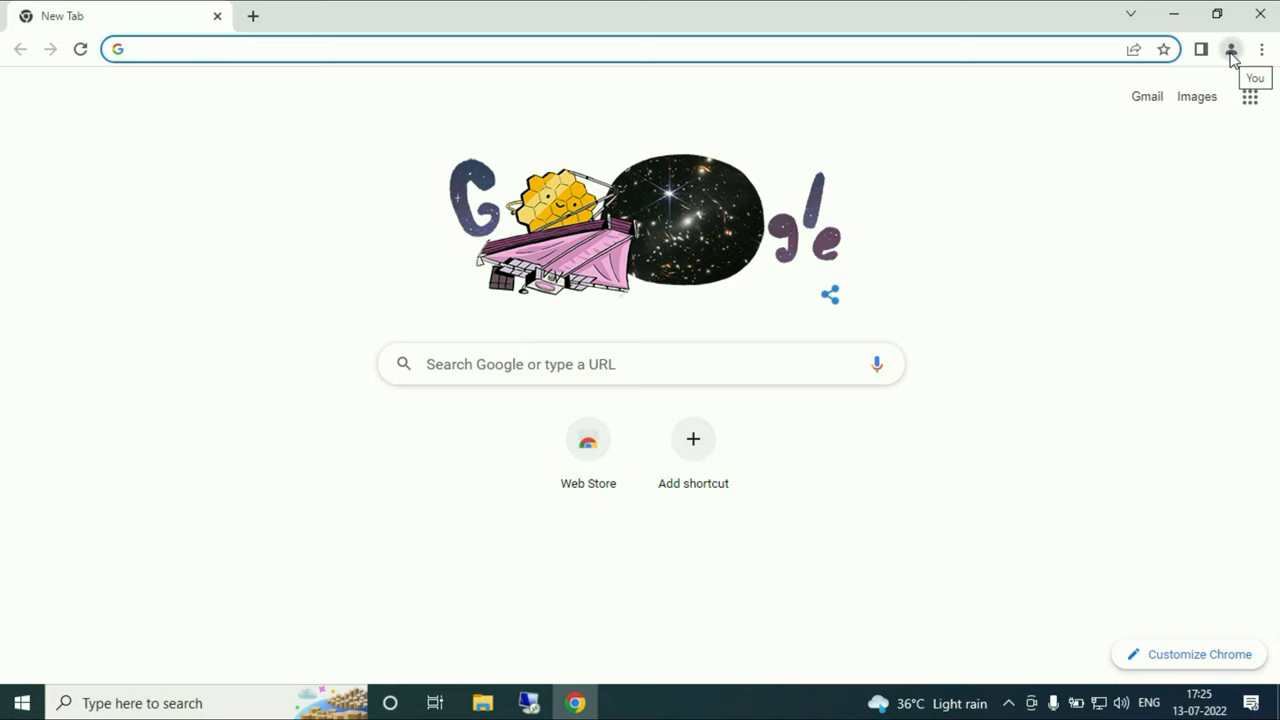
{"action": "left_click", "coordinate": [1231, 49]}
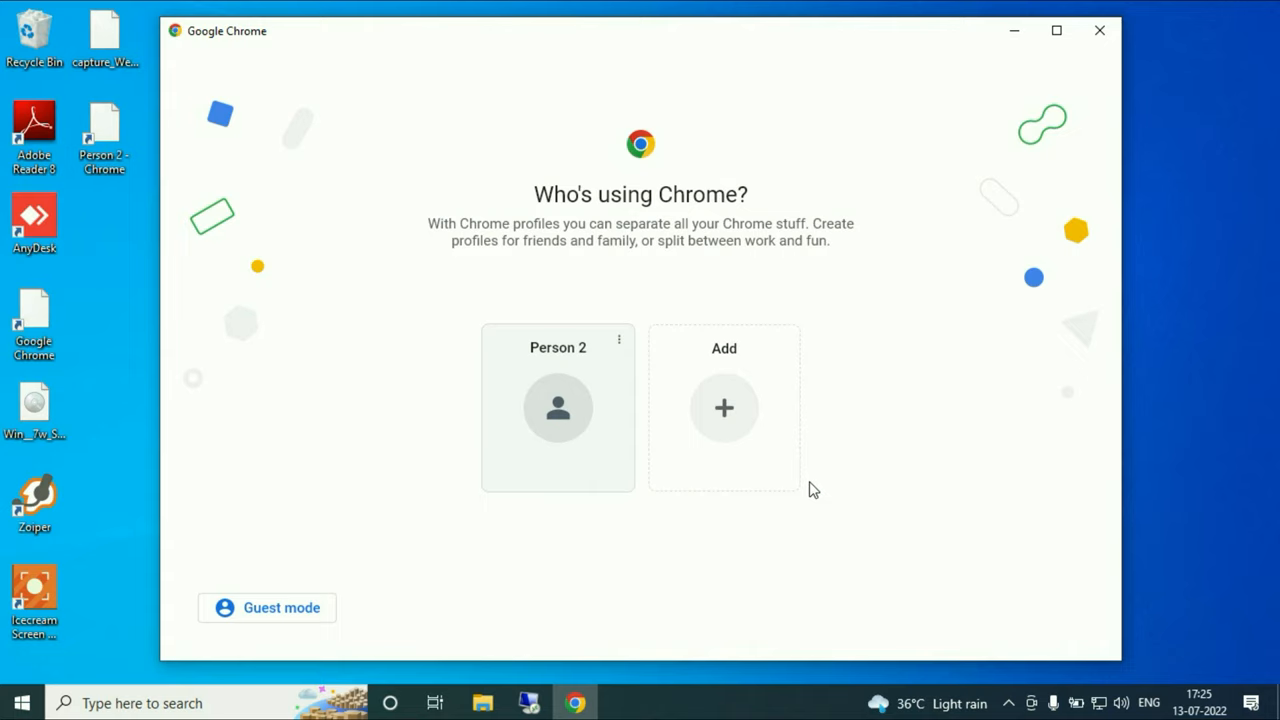
{"action": "left_click", "coordinate": [1099, 30]}
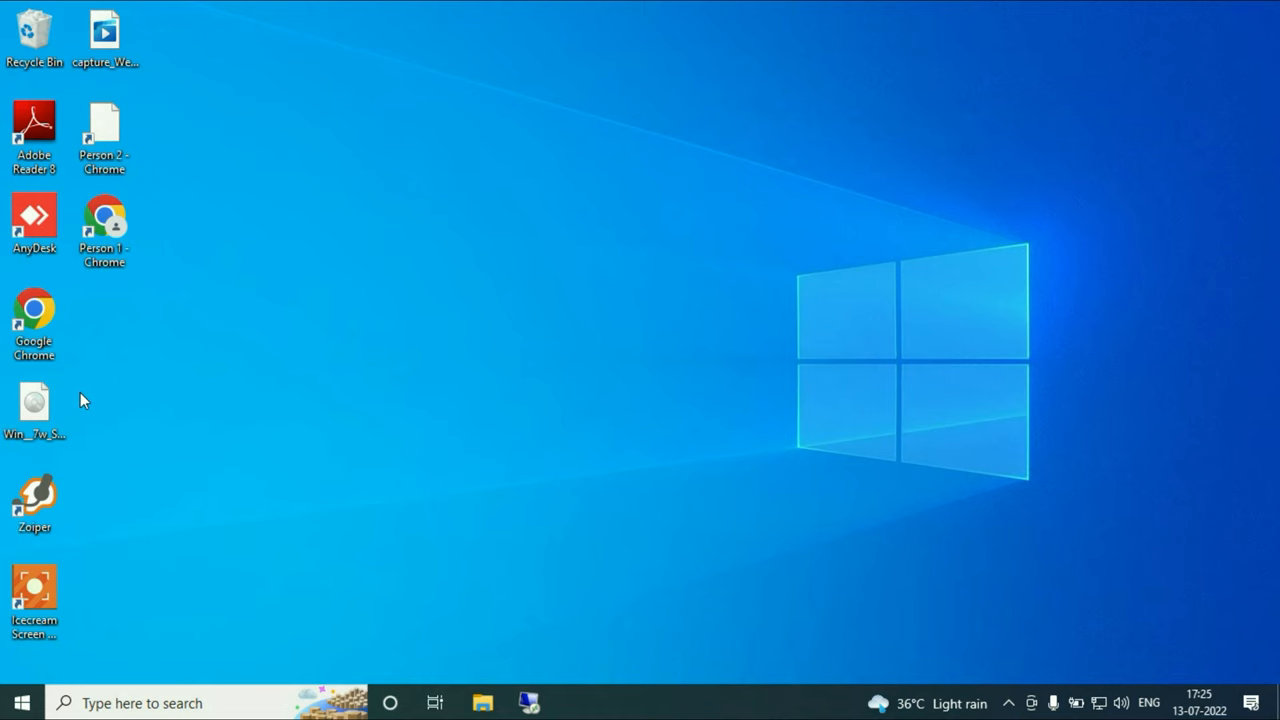
Step: Relaunch Chrome from its desktop shortcut to reach the 'Make Chrome your own' page
{"action": "double_click", "coordinate": [34, 323]}
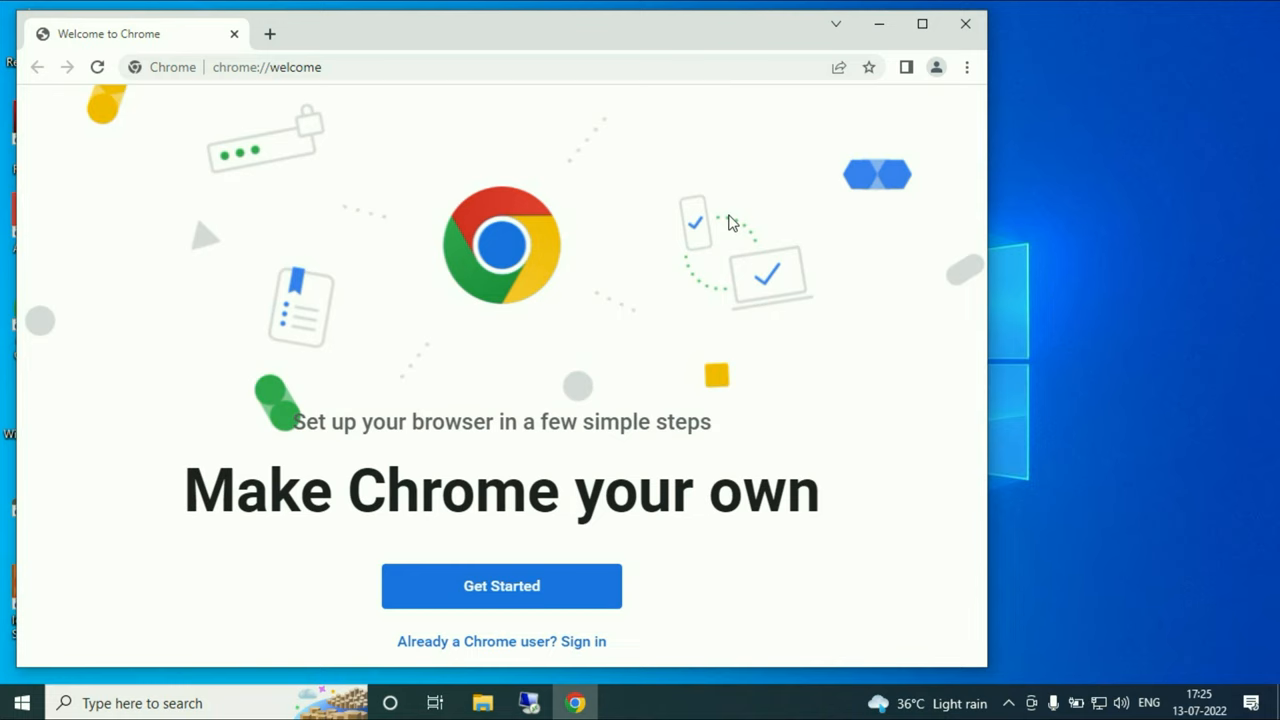